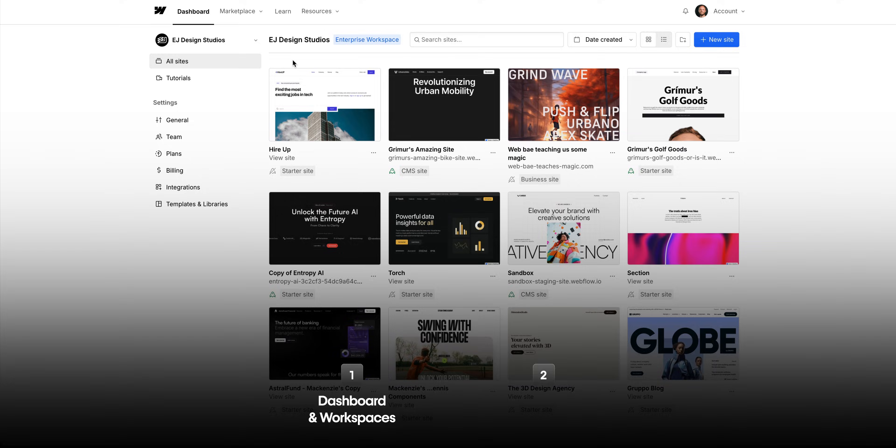
- Switch to the empty Top Secret workspace and reopen the workspace switcher list
left_click(206, 40)
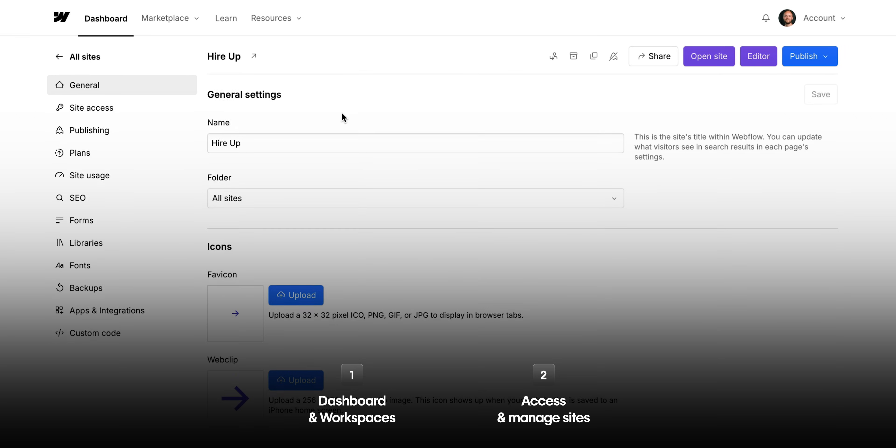
left_click(79, 56)
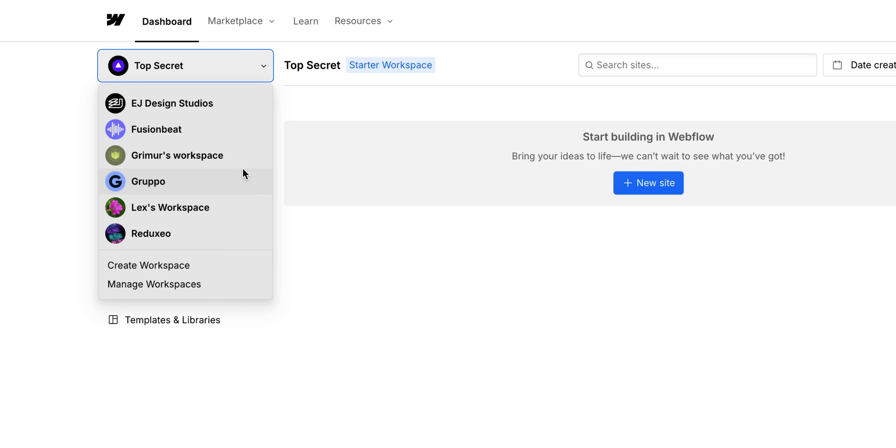
- Switch to EJ Design Studios and show all sites in the workspace
left_click(172, 103)
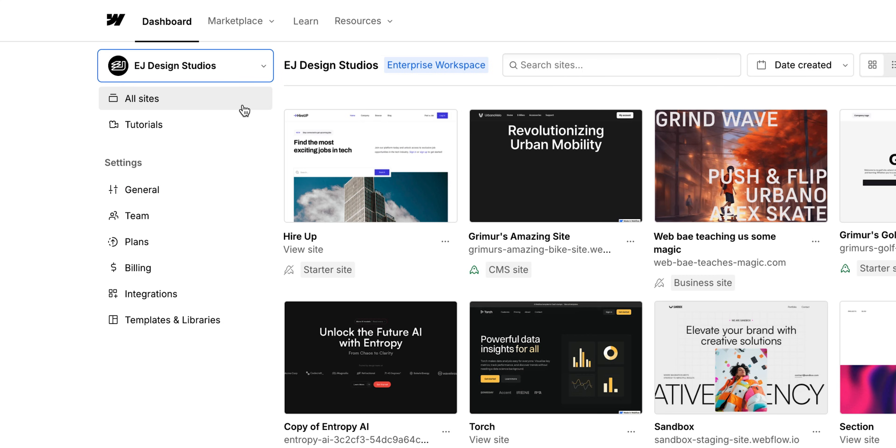
left_click(185, 66)
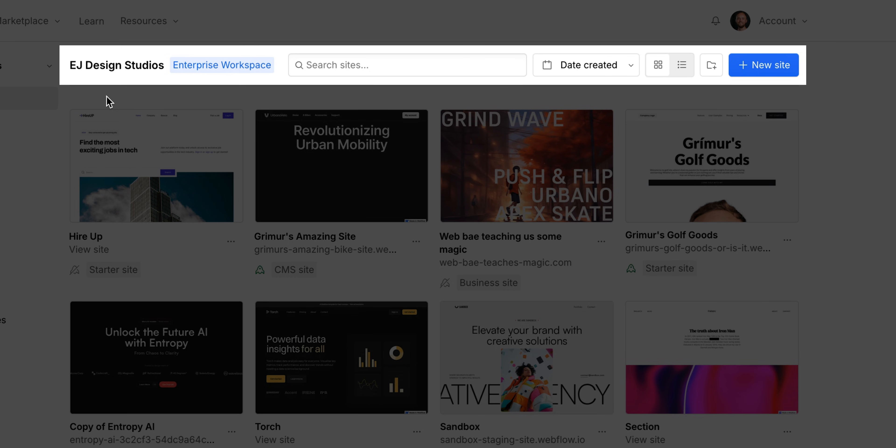
- Search sites for 'san', dismiss the sort options and start creating a new folder
type("san")
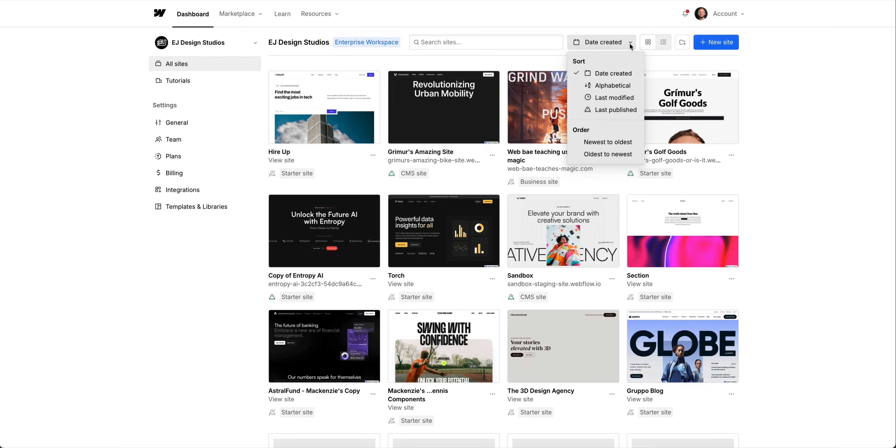
left_click(629, 42)
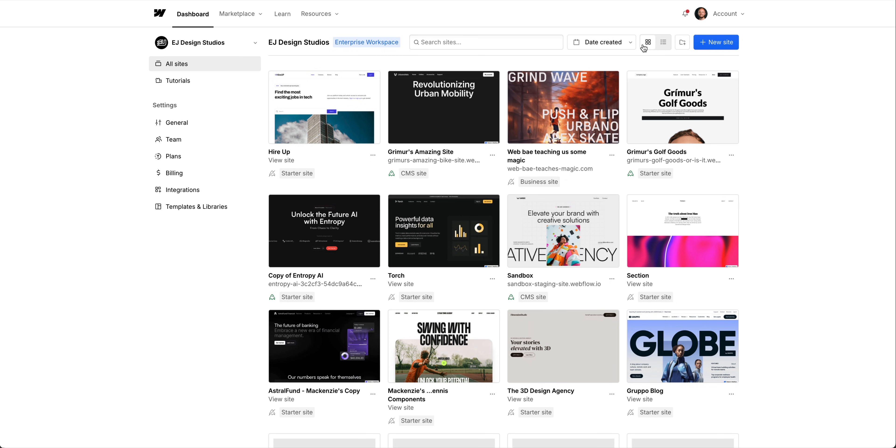
mouse_move(663, 42)
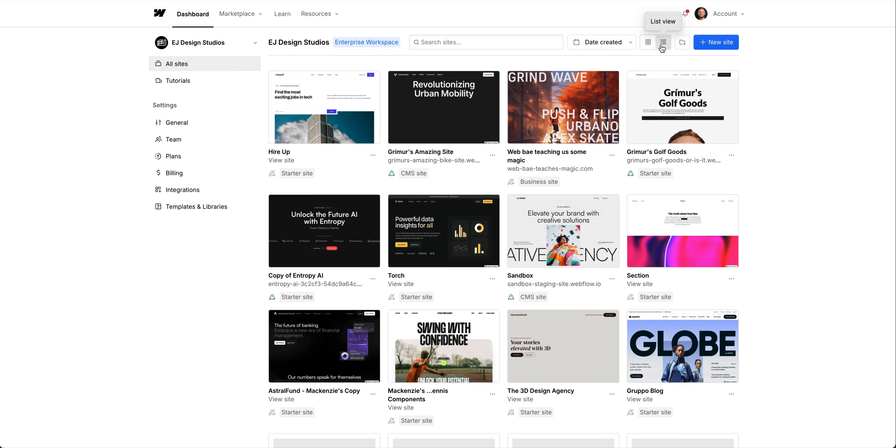
left_click(682, 41)
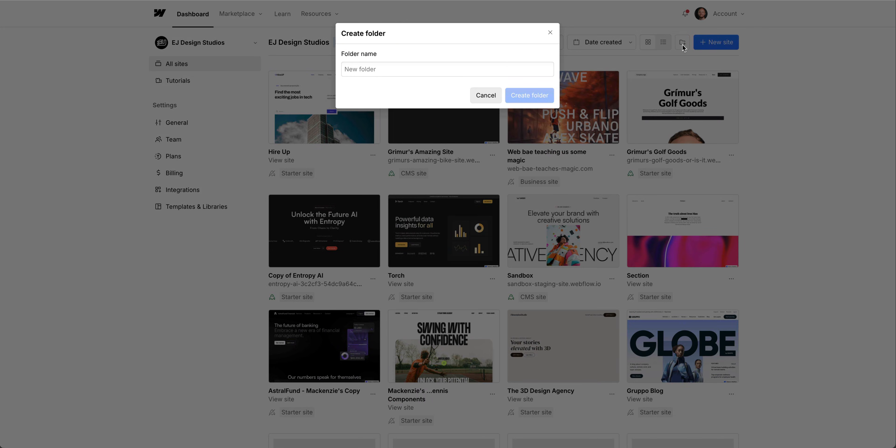
mouse_move(595, 43)
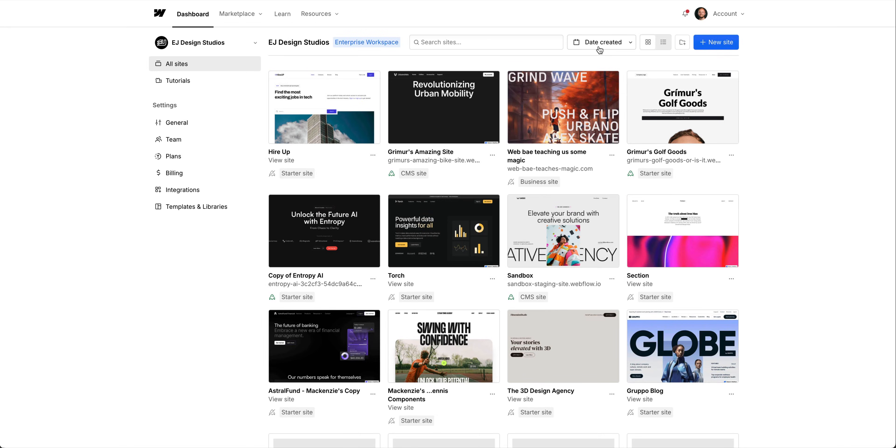
left_click(716, 42)
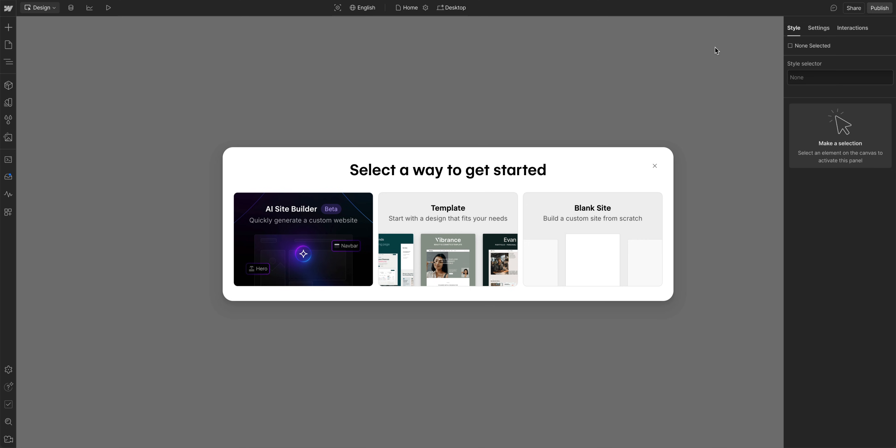
mouse_move(662, 161)
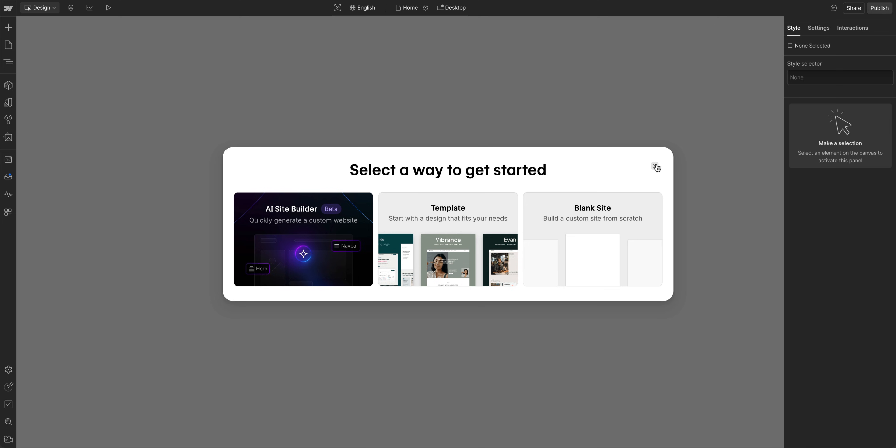
left_click(656, 166)
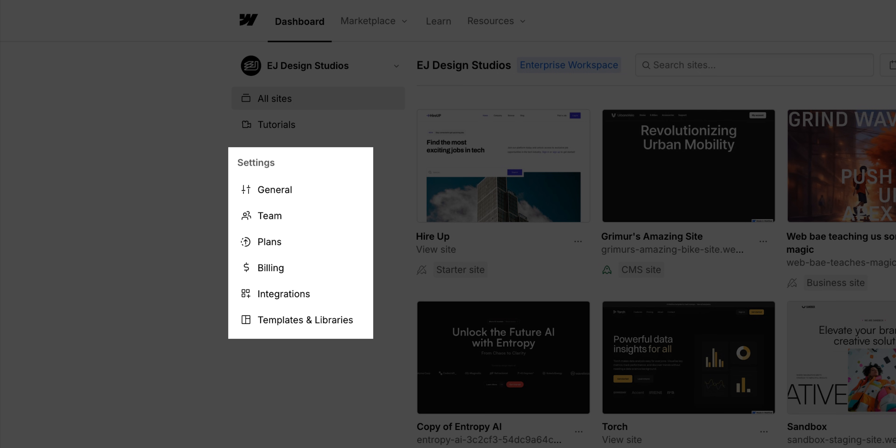
- View the workspace Team page, then General settings down to Site access and Archive Workspace
left_click(270, 215)
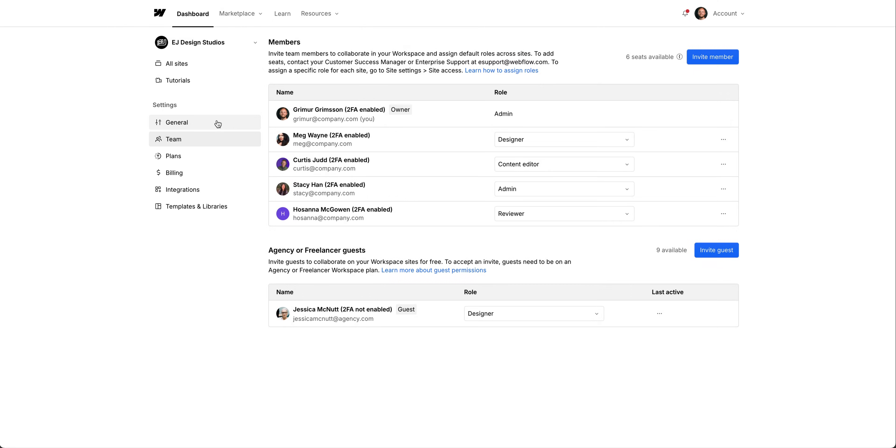
left_click(176, 122)
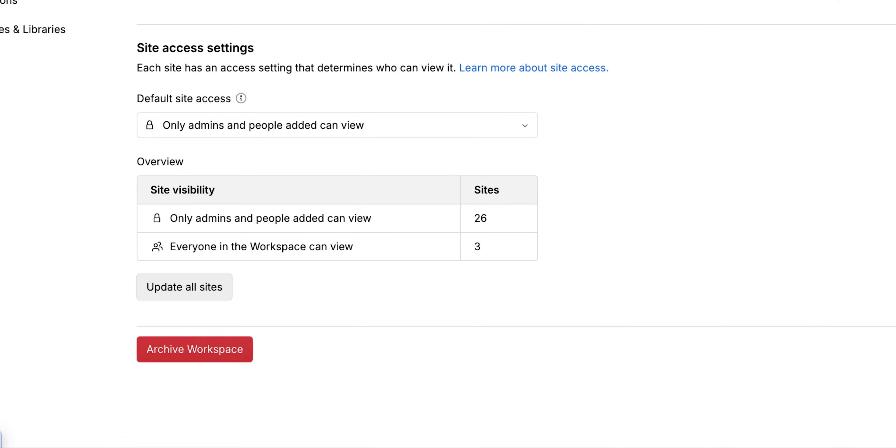
left_click(194, 349)
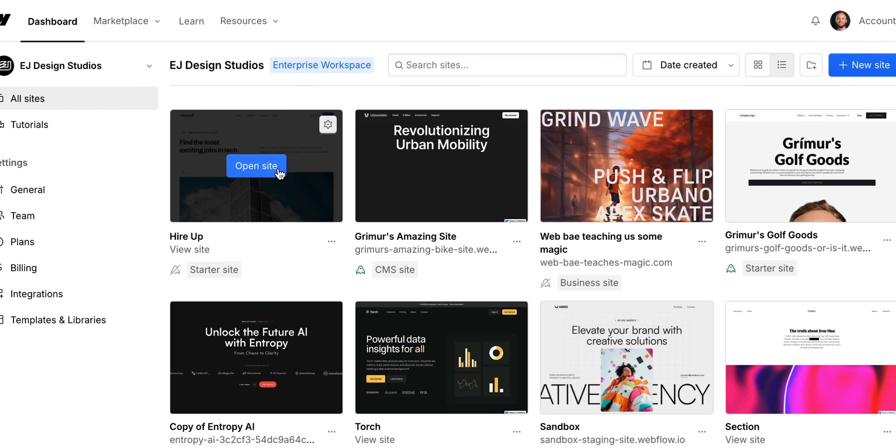
mouse_move(327, 124)
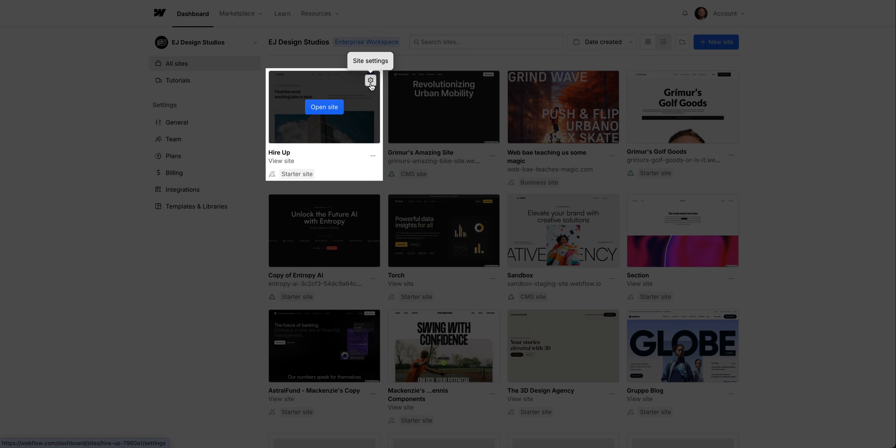
- Show the Hire Up site's General settings page via its gear icon
left_click(370, 80)
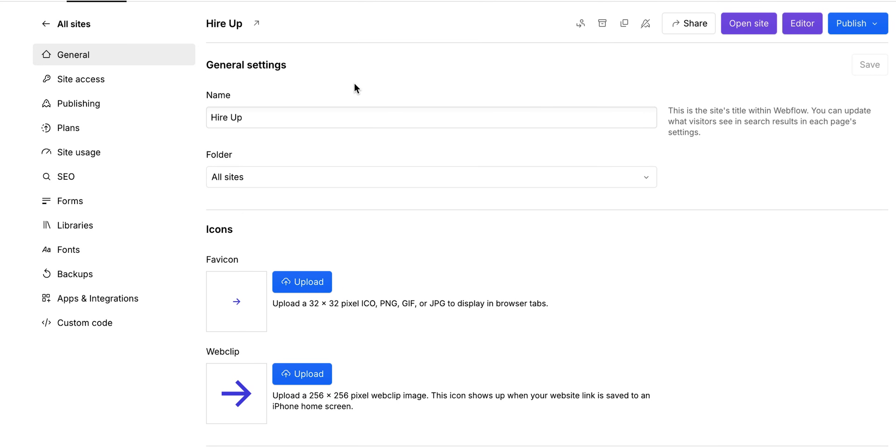
mouse_move(270, 90)
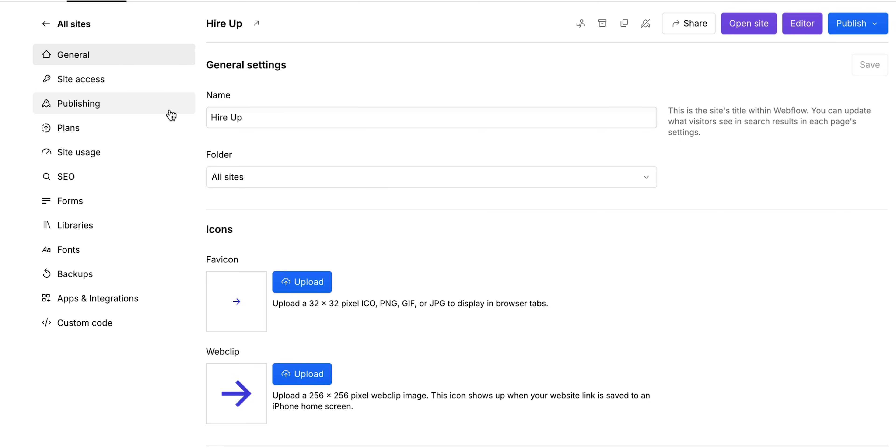
mouse_move(169, 127)
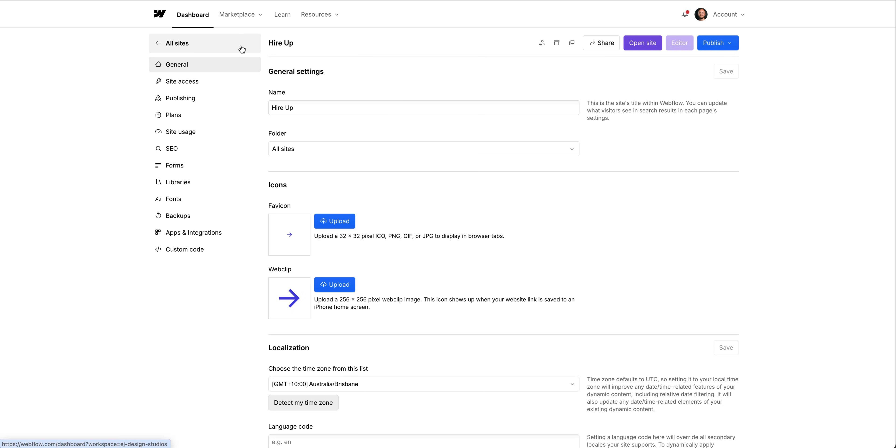
- Return to All sites and open Hire Up in the Designer
left_click(177, 43)
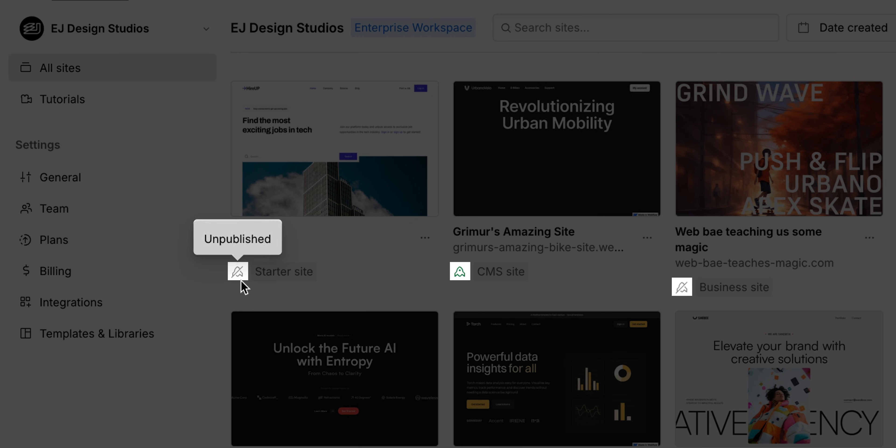
mouse_move(459, 271)
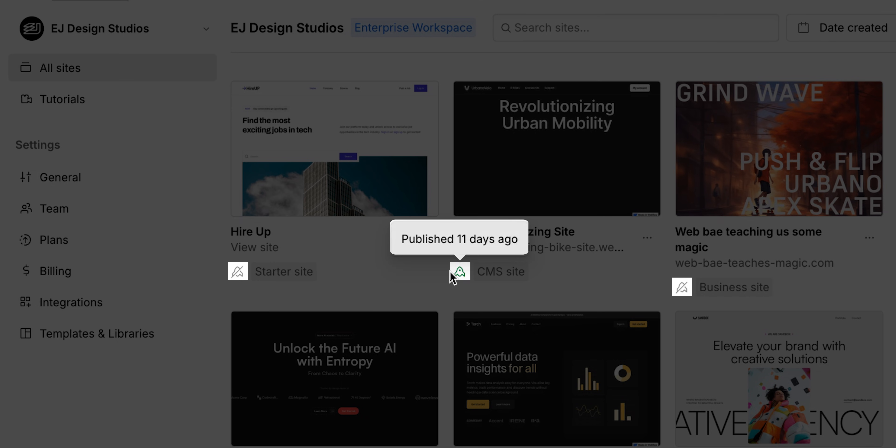
mouse_move(427, 284)
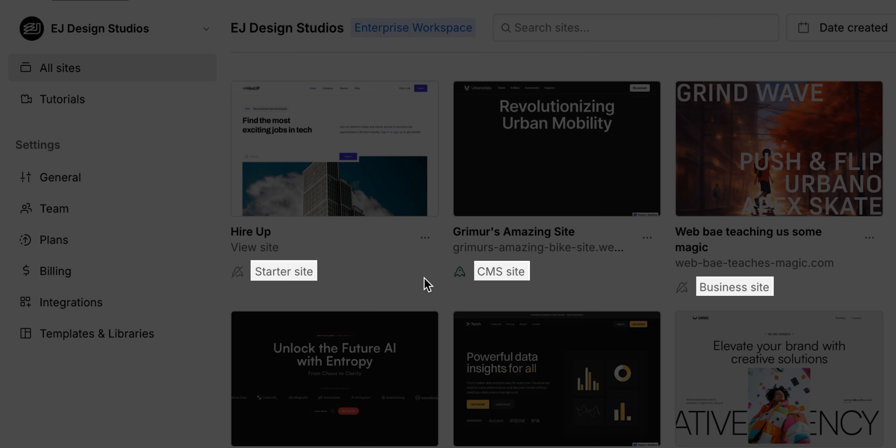
left_click(425, 239)
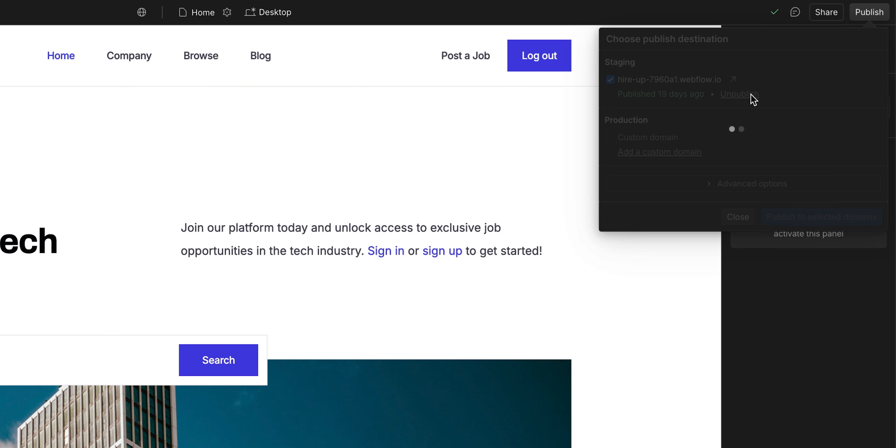
- Unpublish Hire Up from its staging domain via the Publish panel
left_click(739, 93)
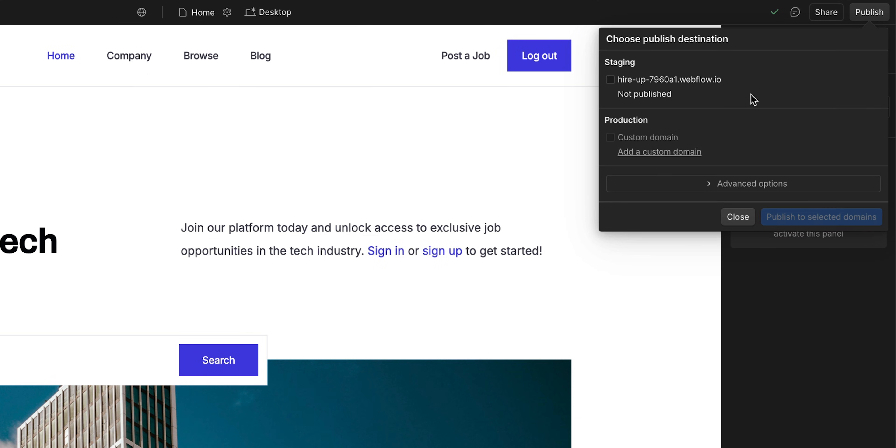
left_click(790, 328)
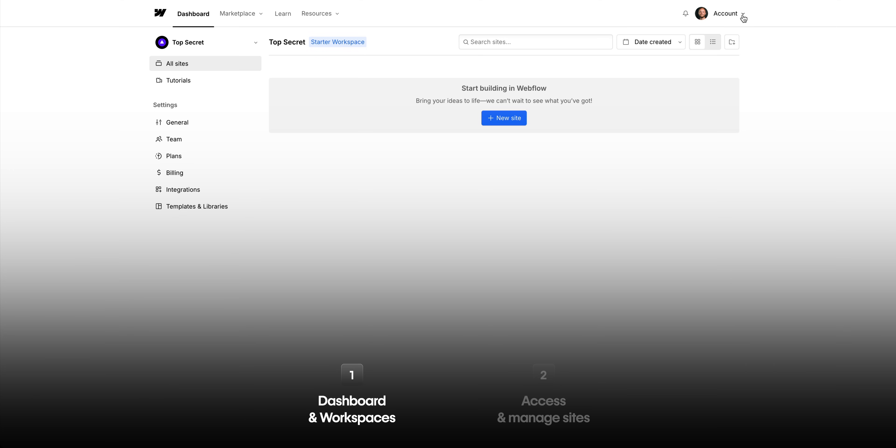
- Switch the dashboard from Top Secret back to the EJ Design Studios workspace
left_click(205, 41)
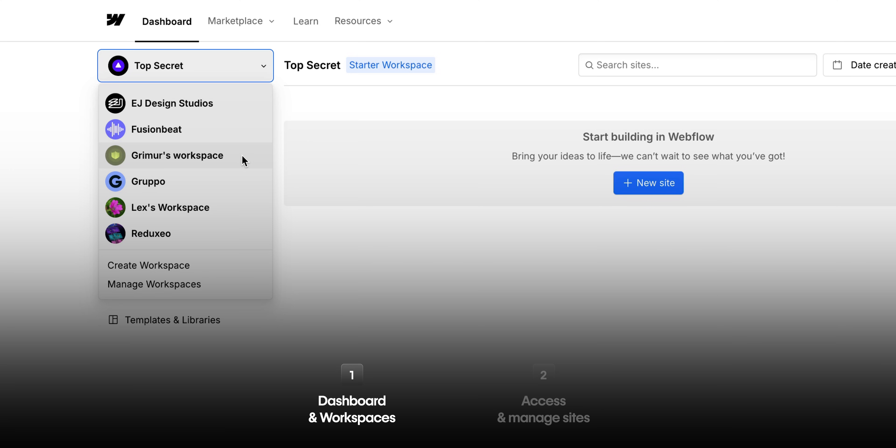
left_click(173, 103)
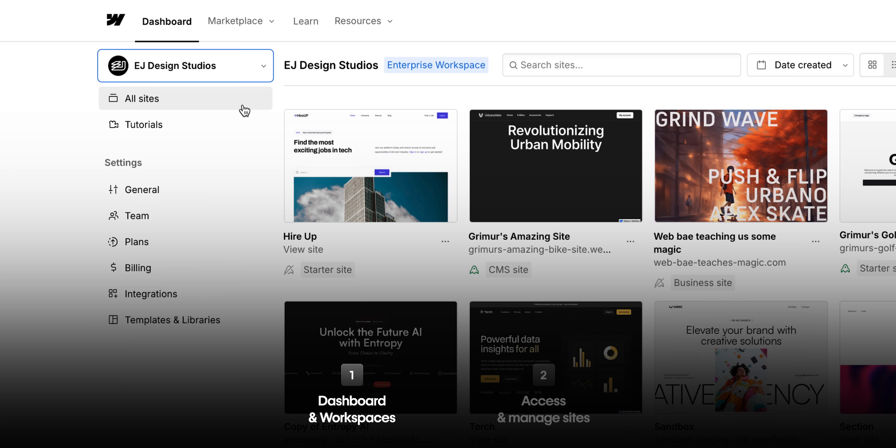